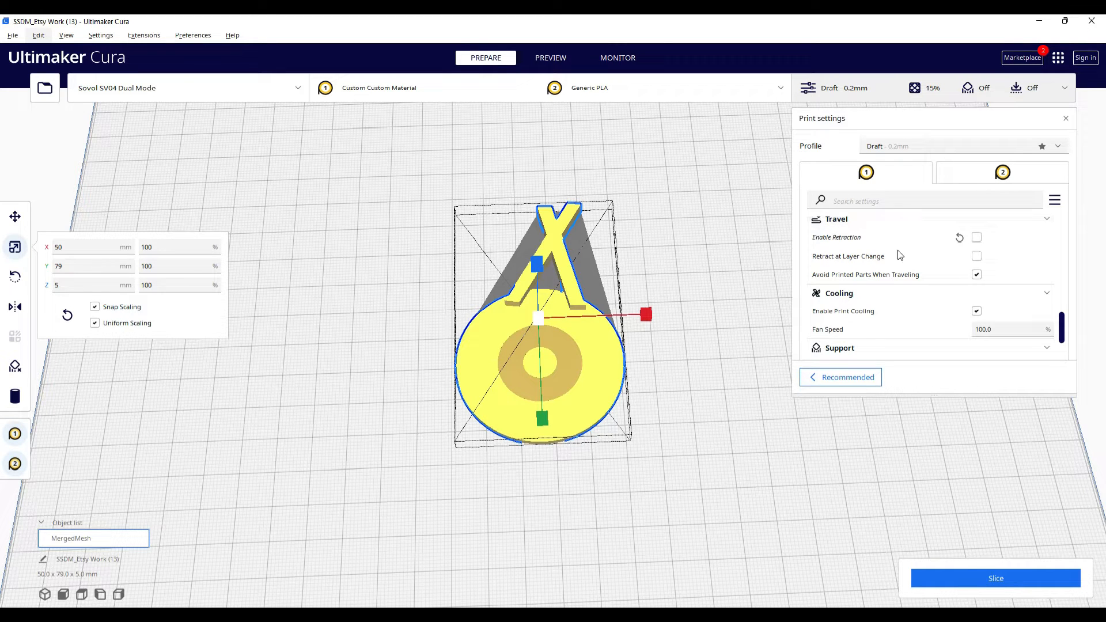
mouse_move(837, 238)
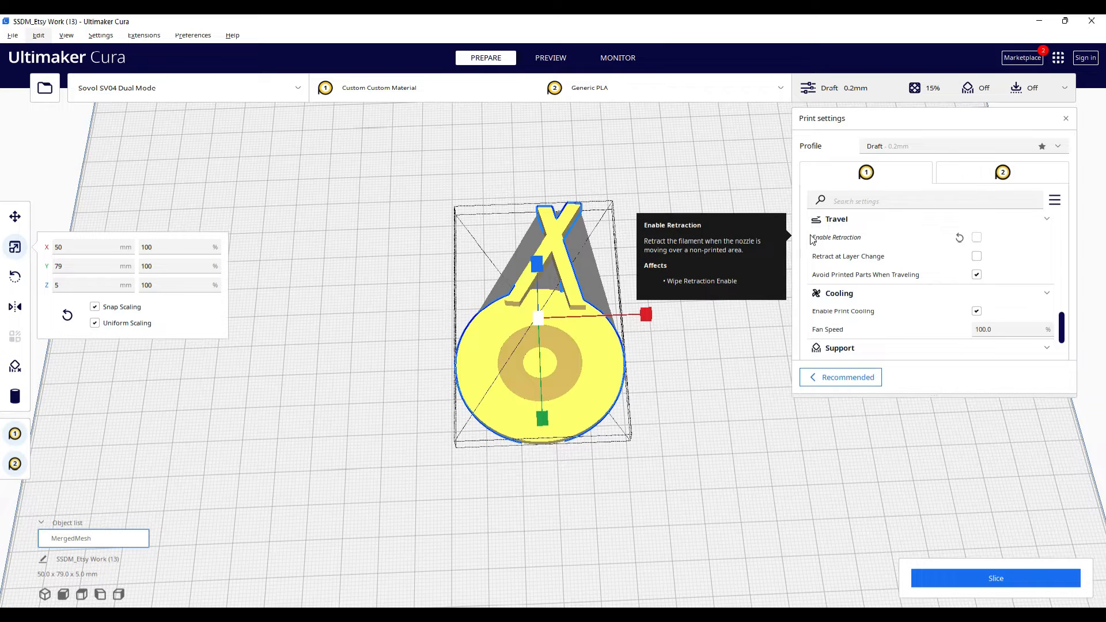
mouse_move(815, 243)
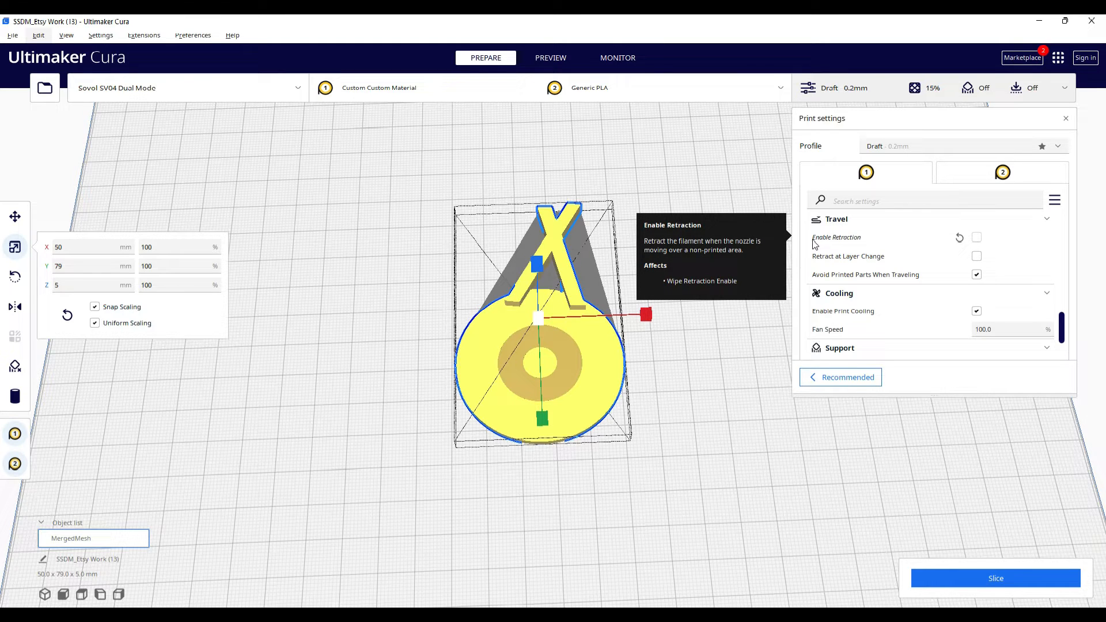
mouse_move(597, 355)
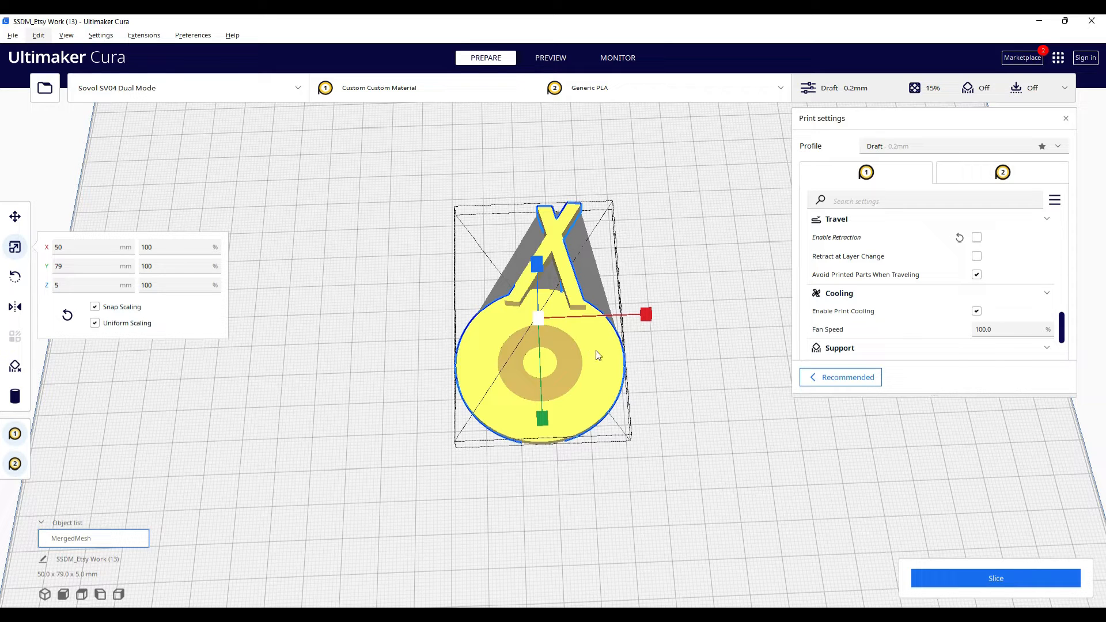
mouse_move(591, 357)
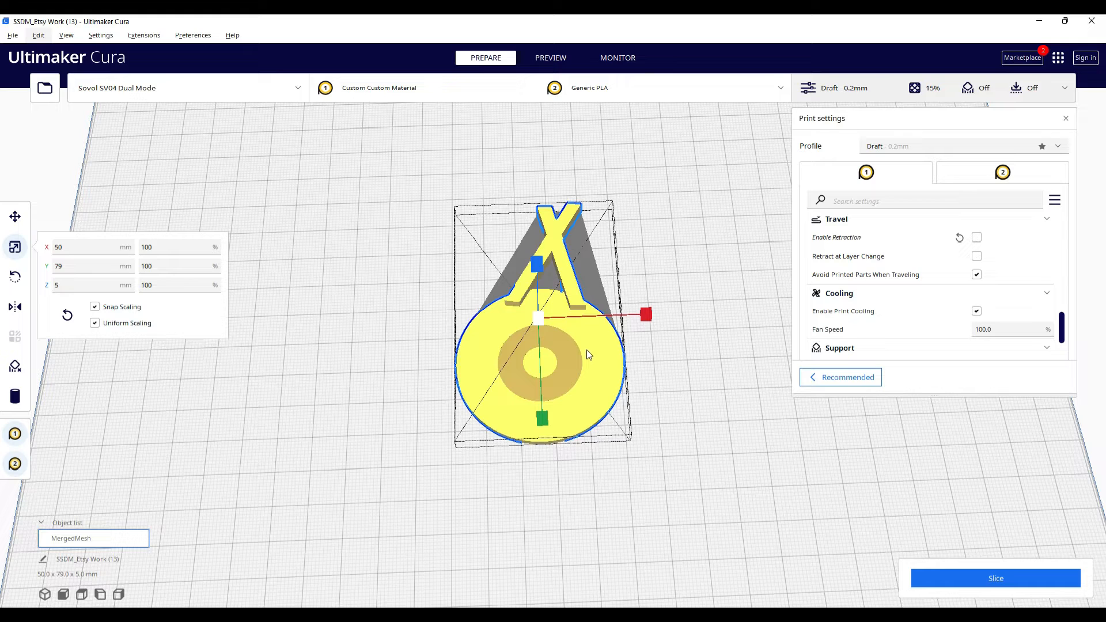
mouse_move(566, 359)
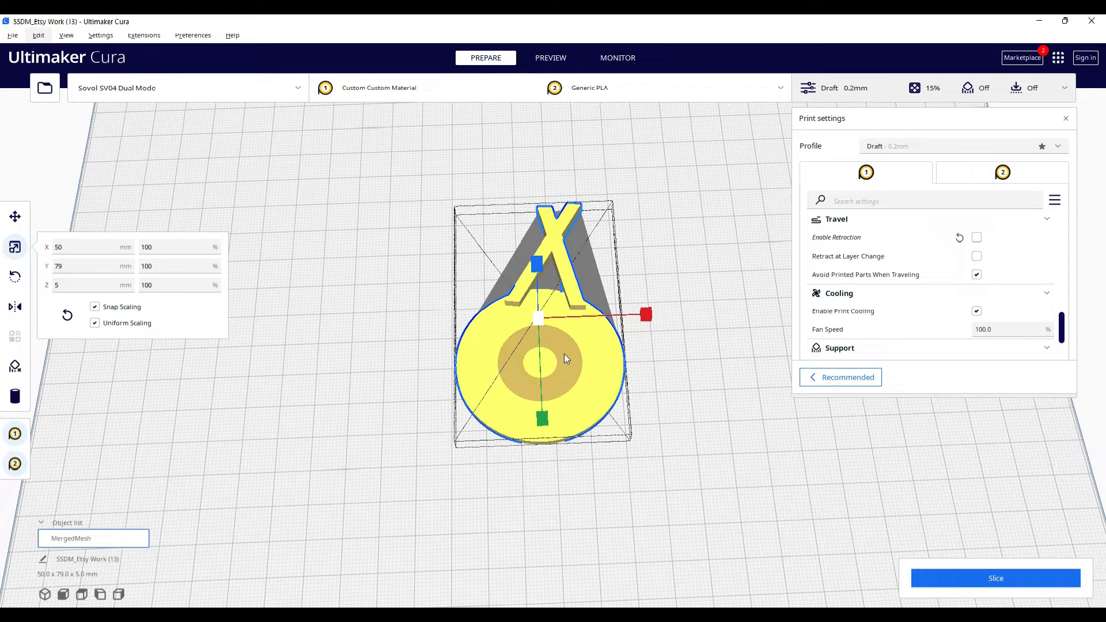
Step: Toggle Enable Retraction on and off again, leaving retraction disabled for the slice
click(977, 237)
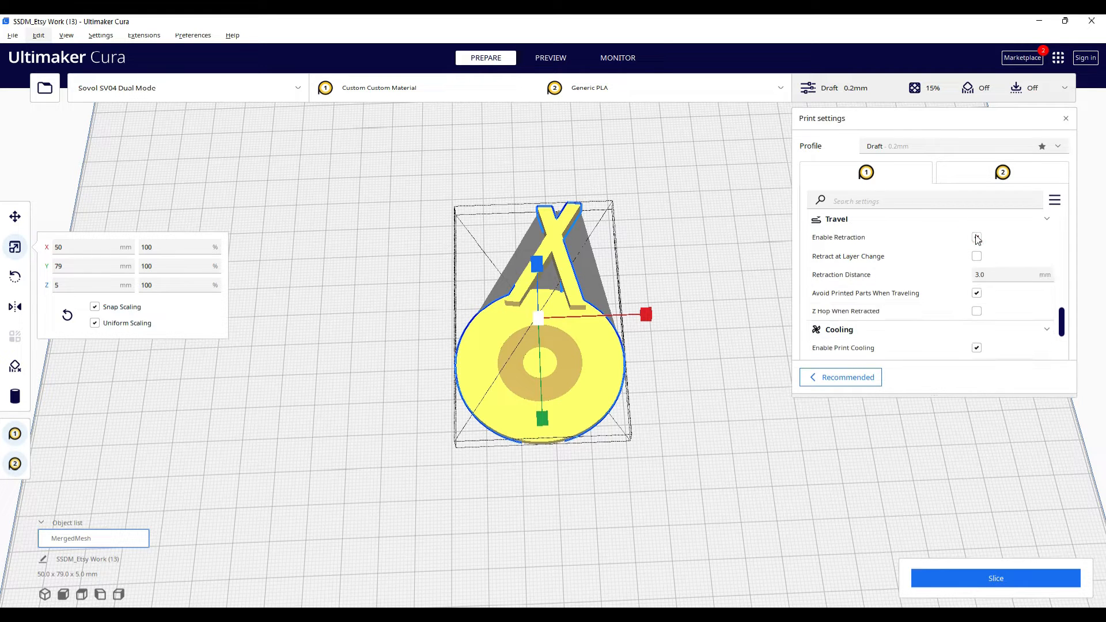
click(978, 237)
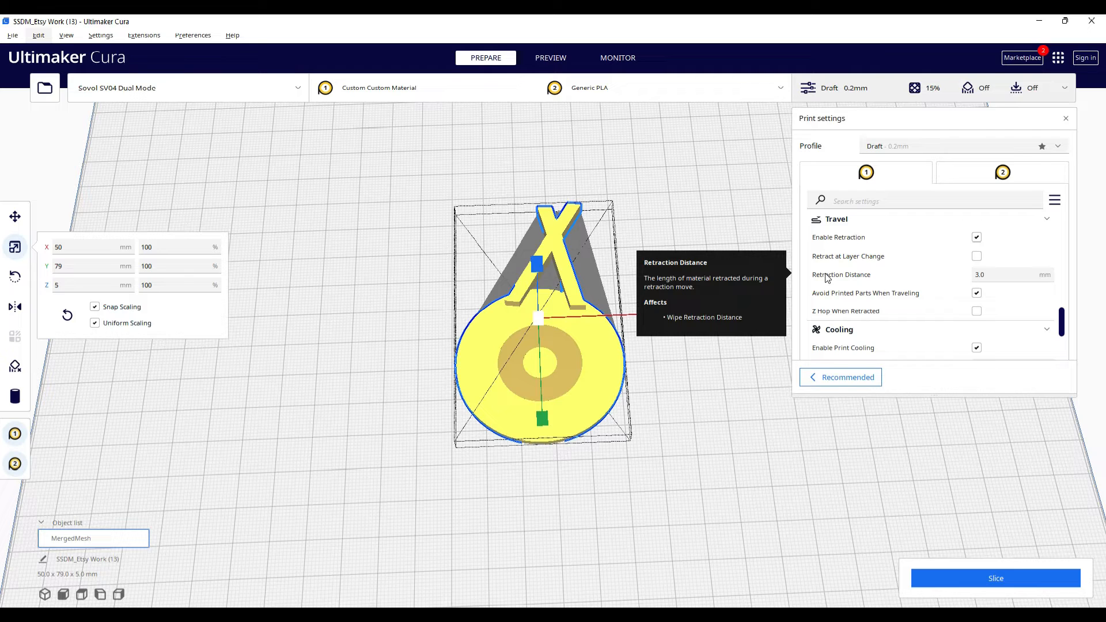
mouse_move(892, 278)
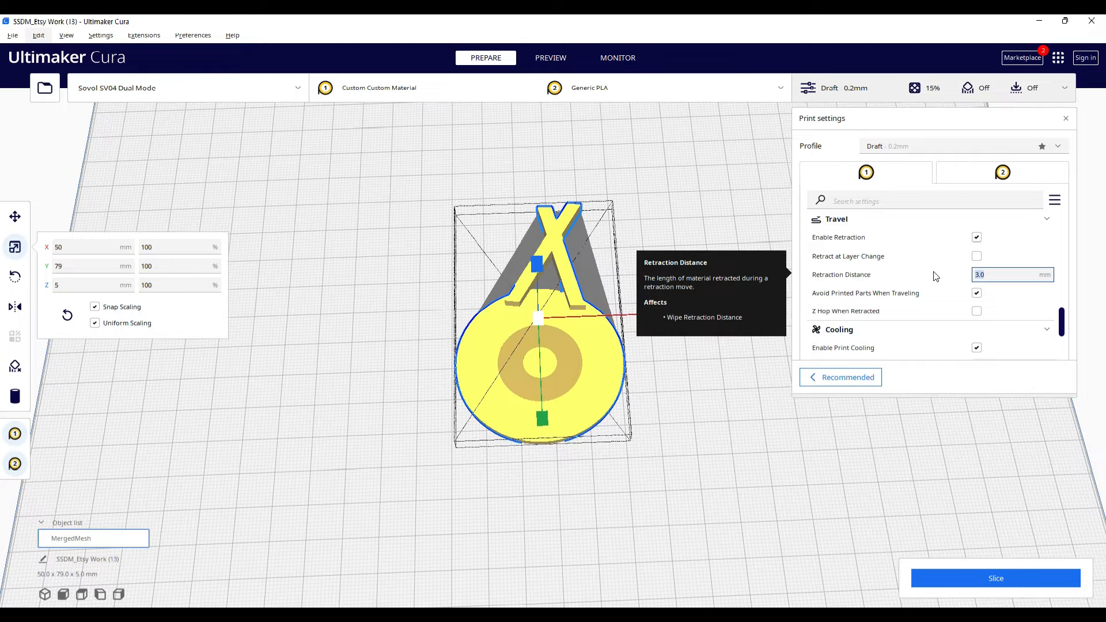
mouse_move(973, 246)
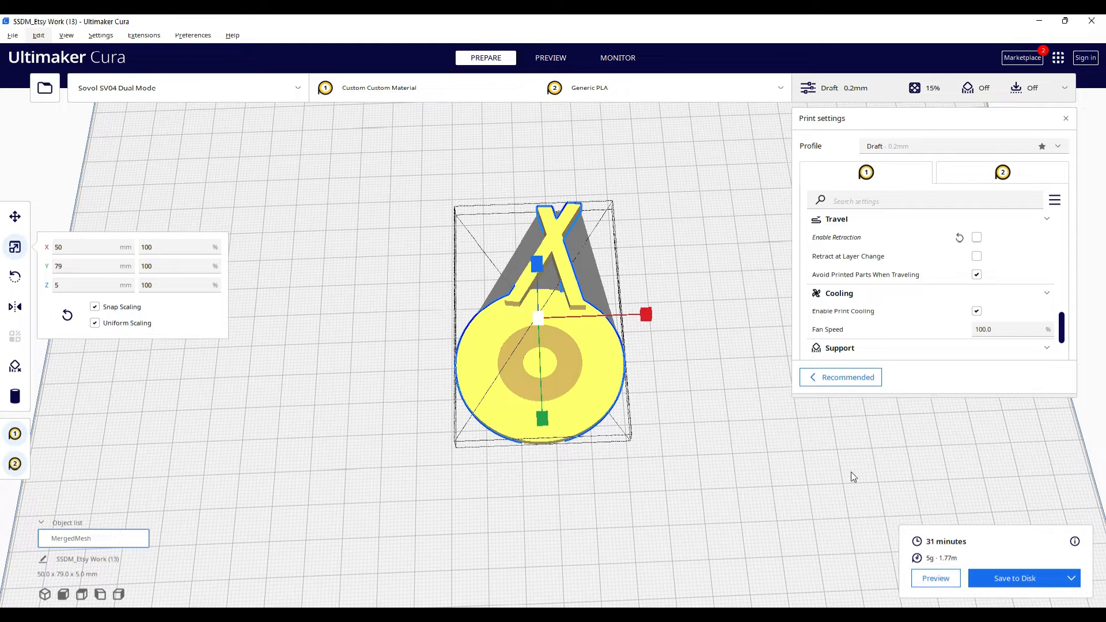
Step: Re-enable retraction and set Retraction Distance to 4.0 mm
click(976, 237)
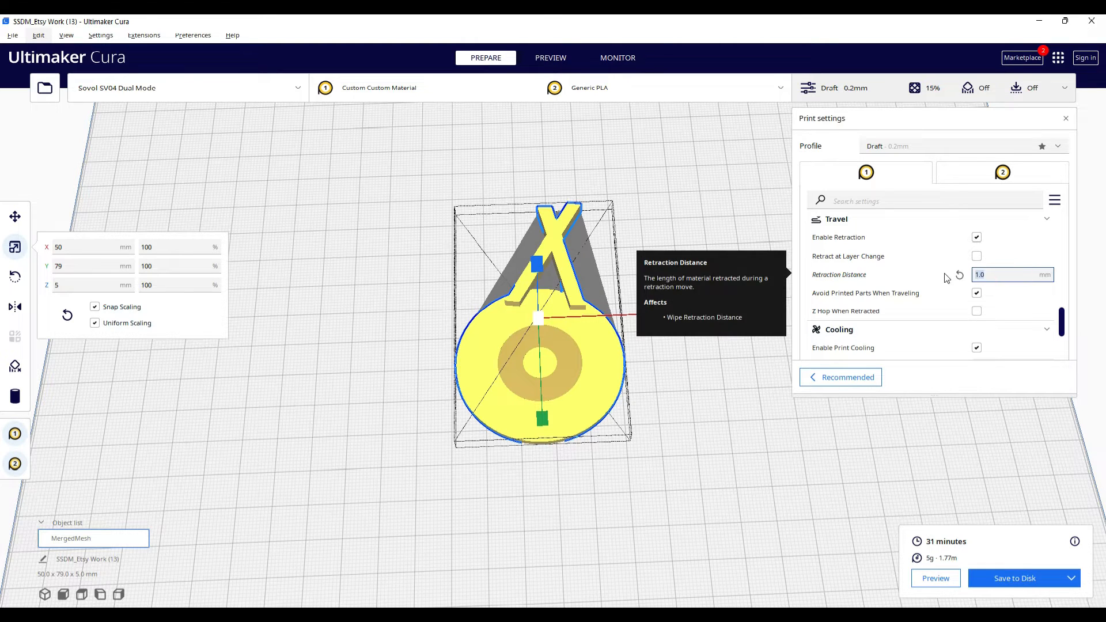
text(4.0)
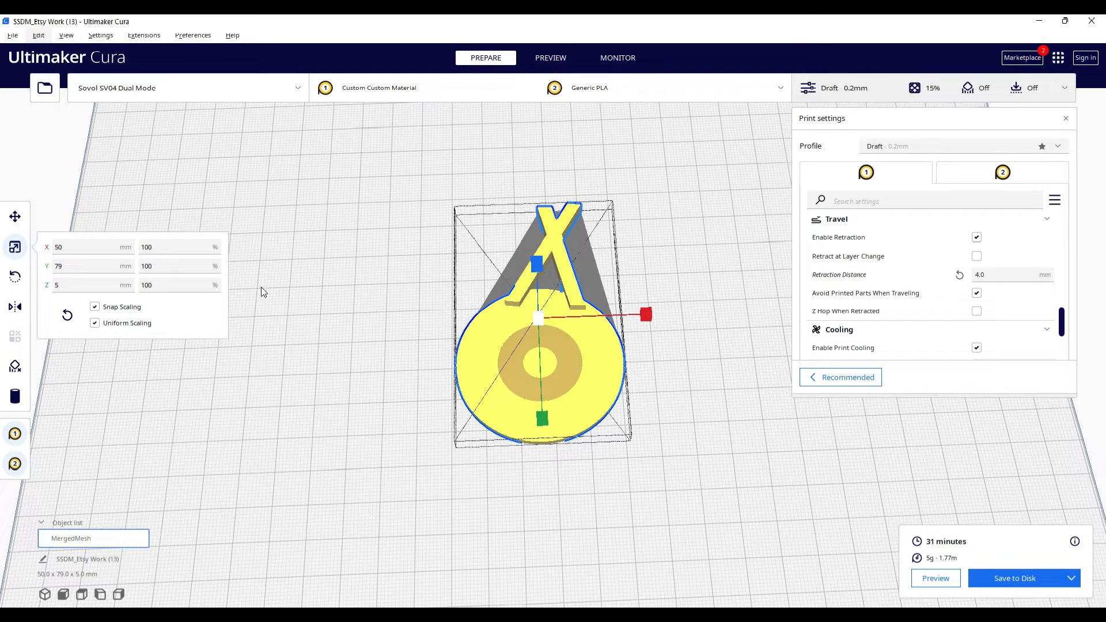
mouse_move(741, 564)
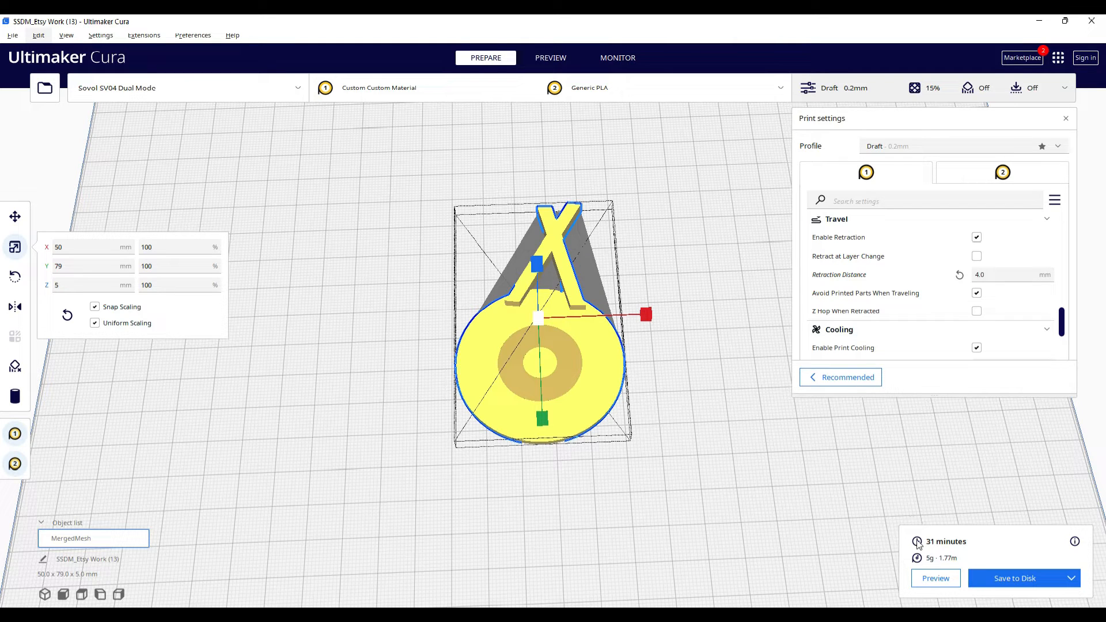
mouse_move(846, 310)
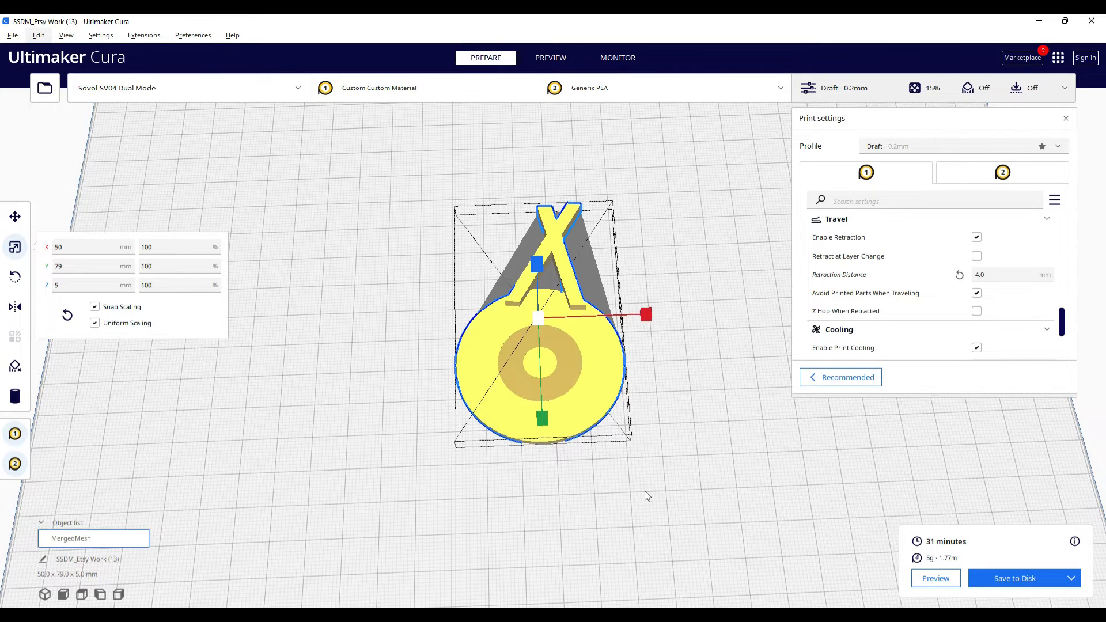
mouse_move(648, 492)
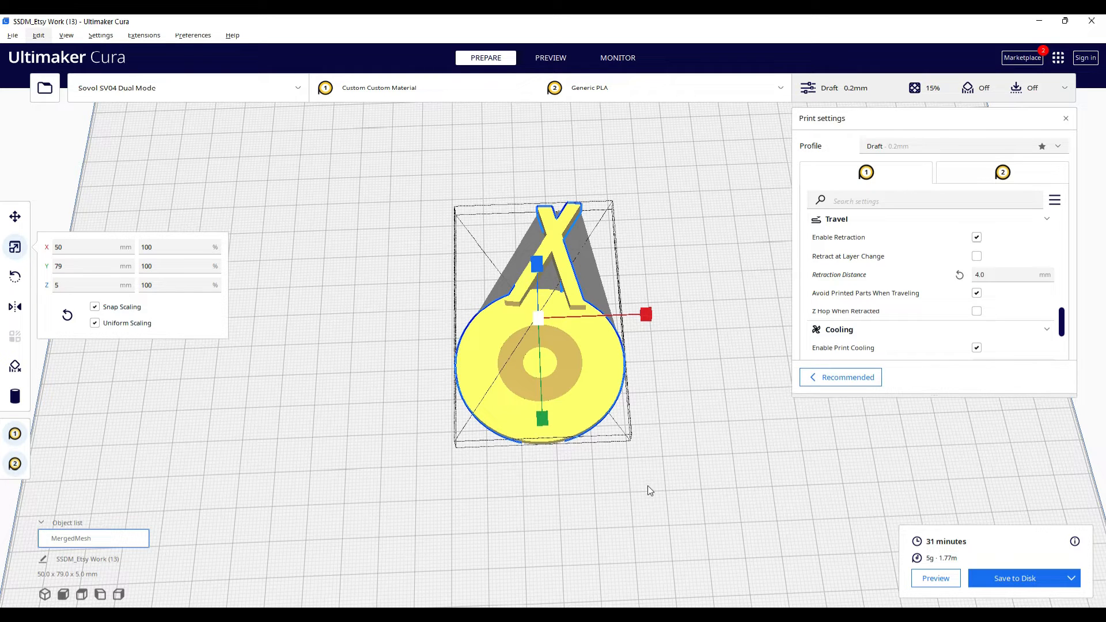
mouse_move(839, 274)
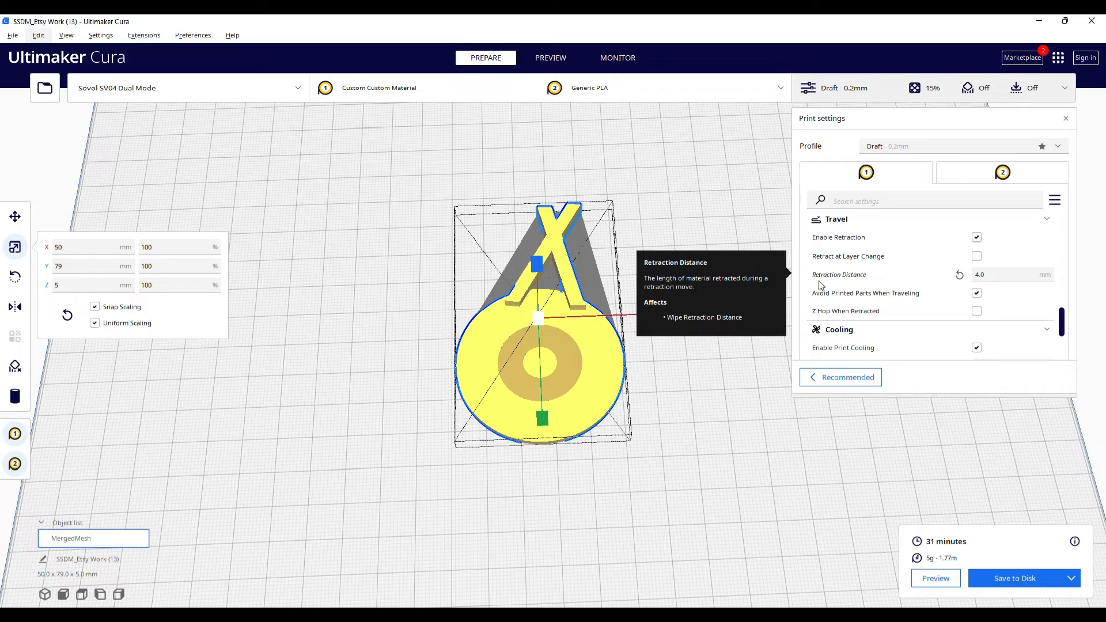
mouse_move(735, 505)
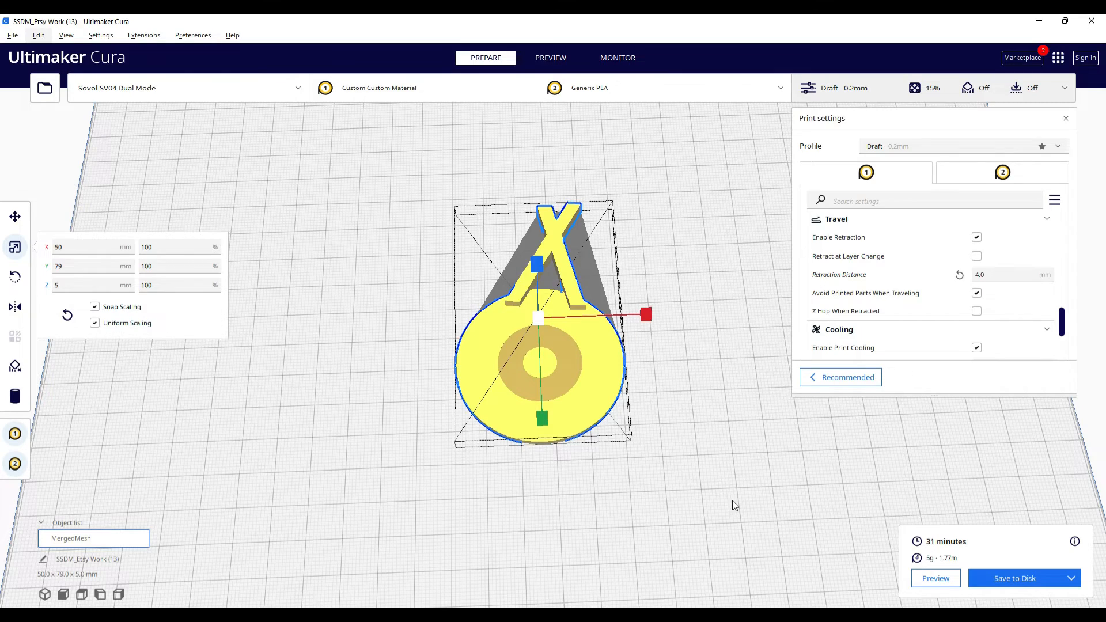